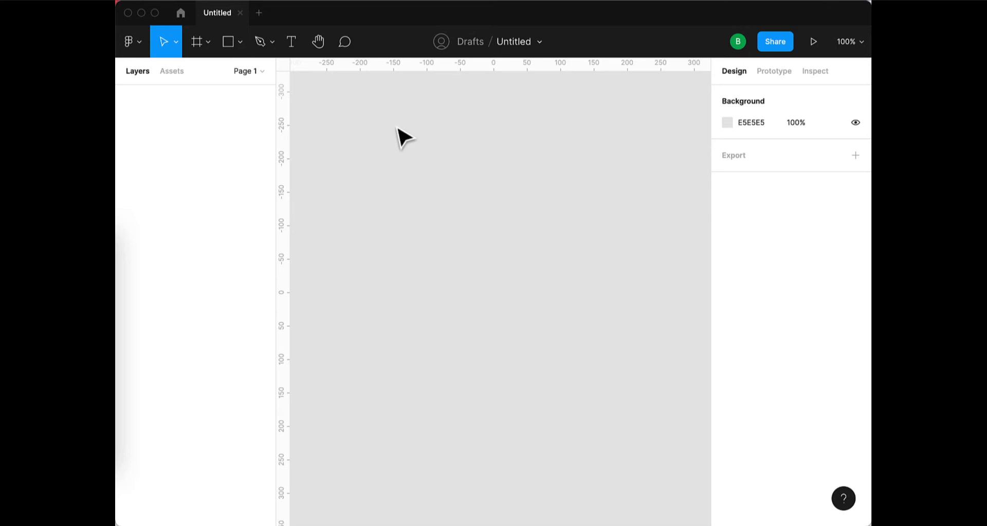
mouse_move(197, 41)
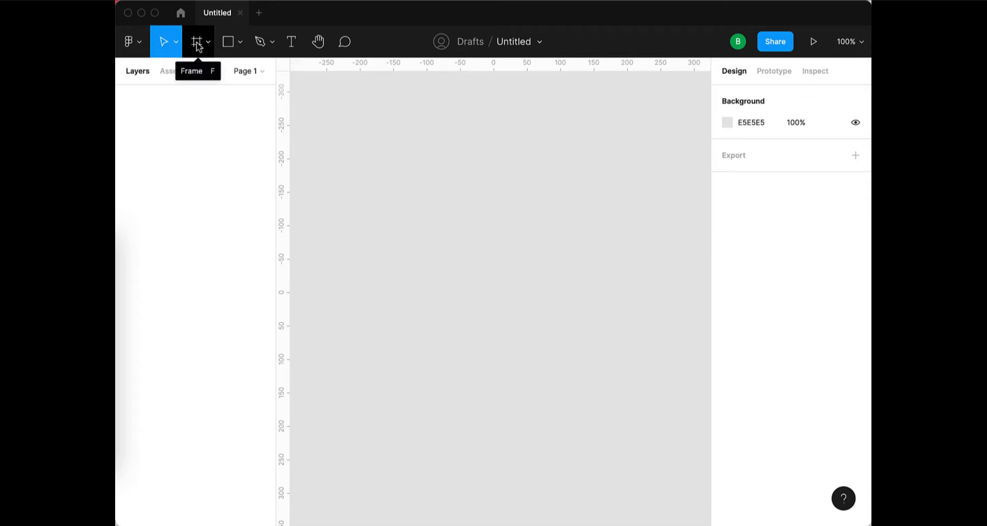
Draw a white frame on the canvas and resize it to about 625 × 348.
drag(291, 141, 691, 370)
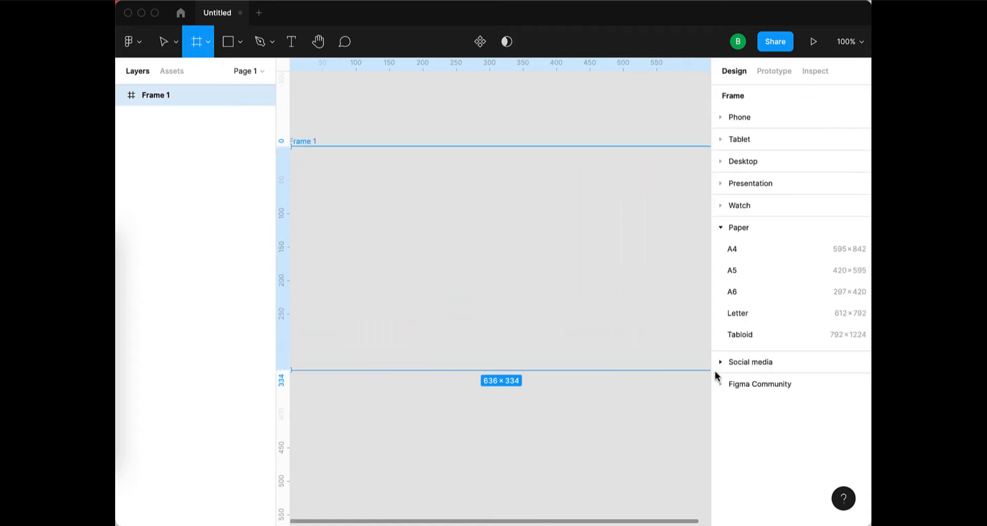
drag(291, 147, 590, 379)
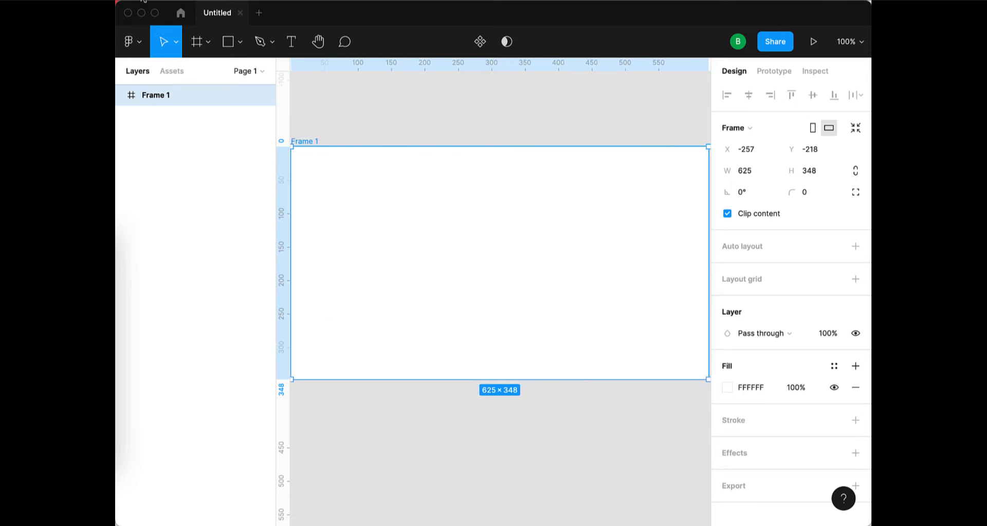
Type 'shattered' inside the frame and scale it up to roughly 415 × 114 black lettering.
click(362, 250)
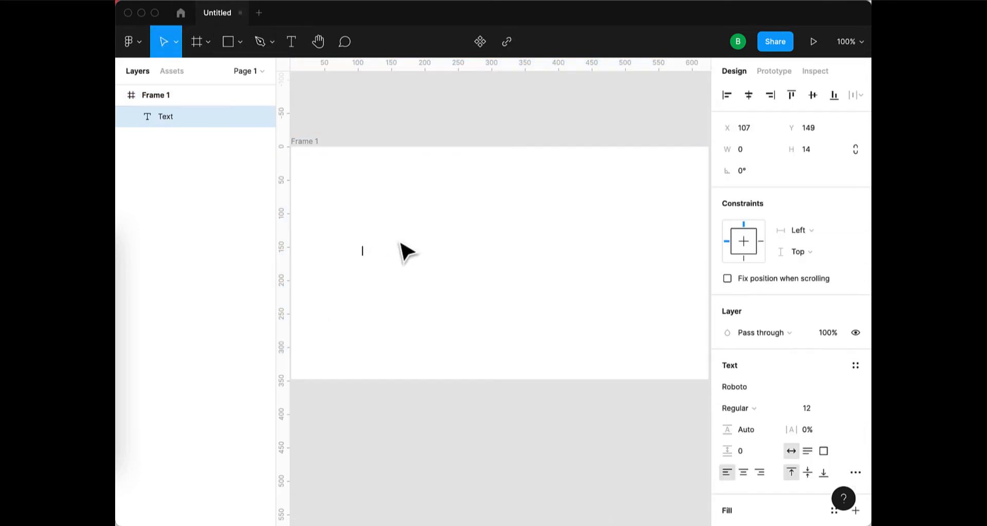
text(shattered)
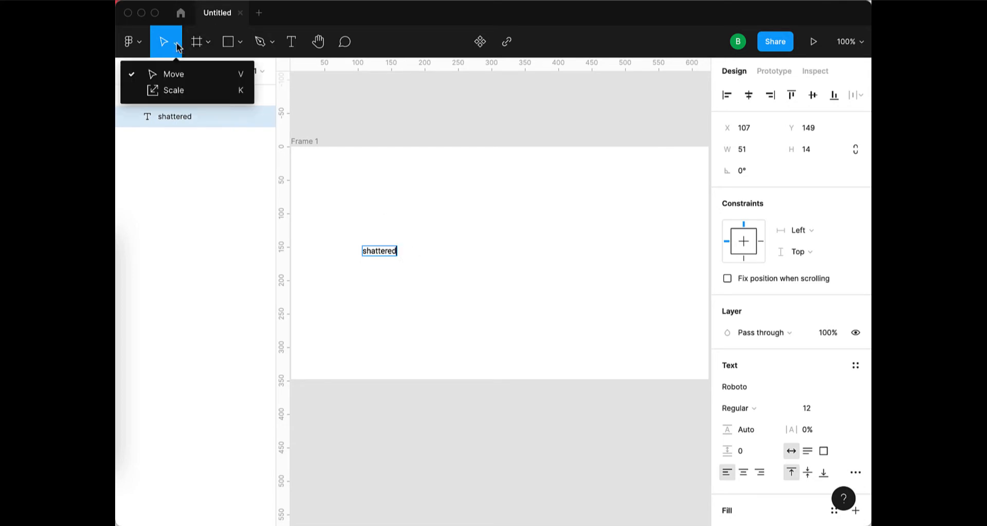
click(172, 90)
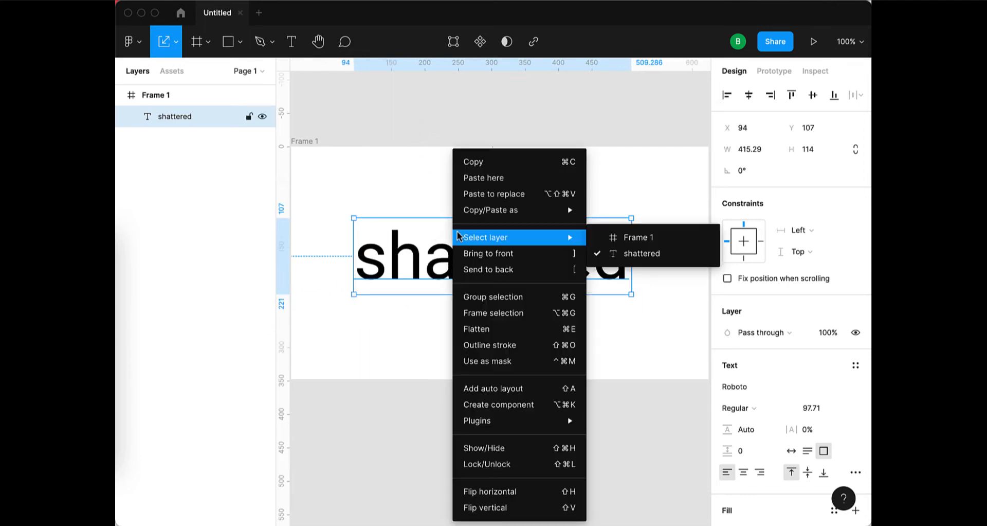
Flatten the word 'shattered' into a single black vector shape of about 401 × 74.
click(476, 328)
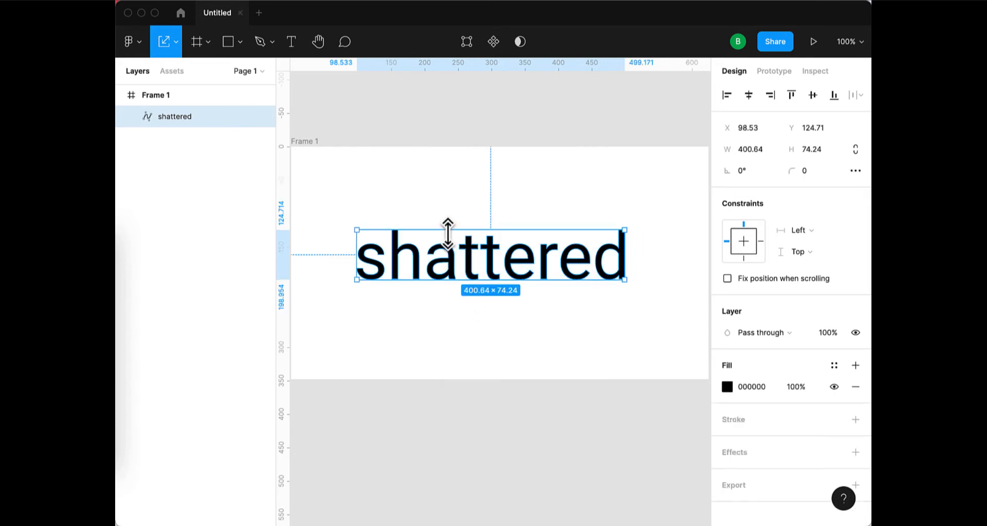
mouse_move(438, 105)
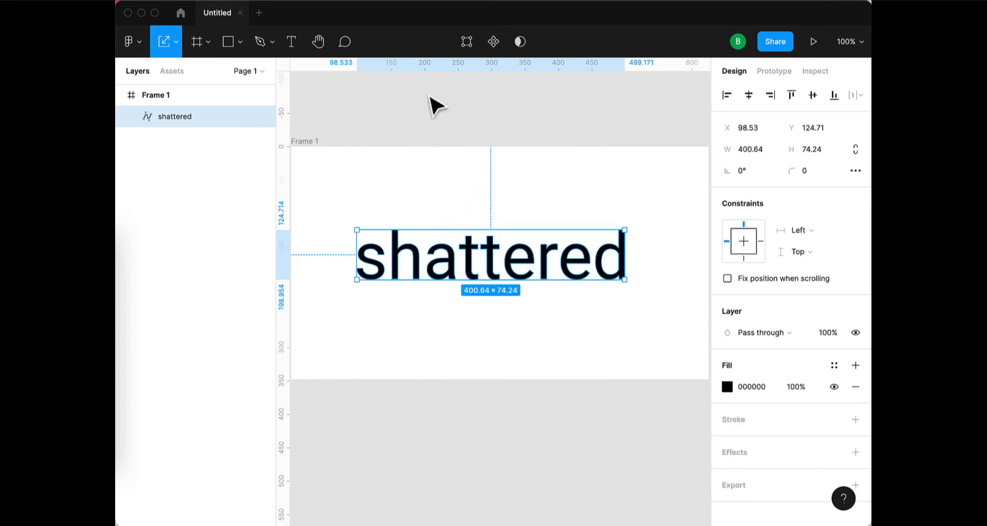
click(241, 42)
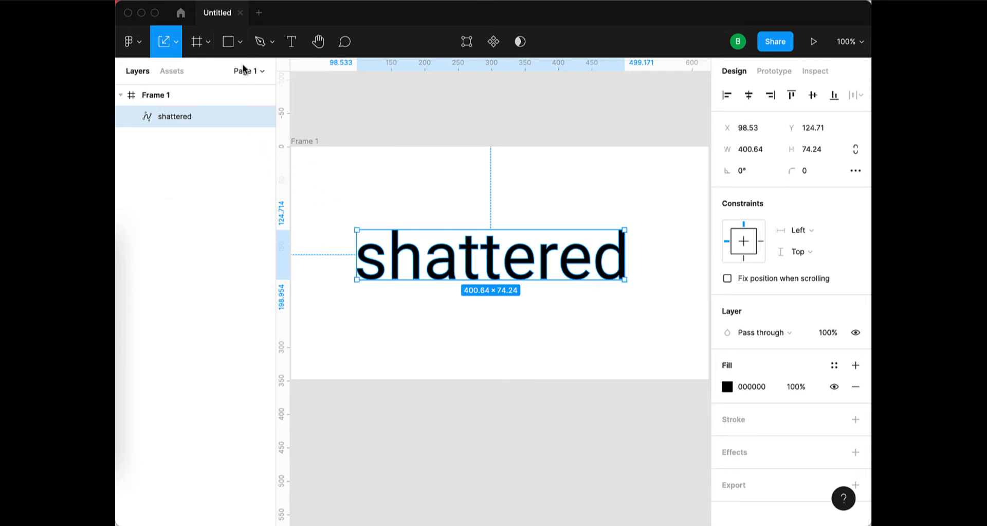
Draw six thin black lines across the word, all intersecting near its centre in a starburst.
drag(339, 188, 537, 291)
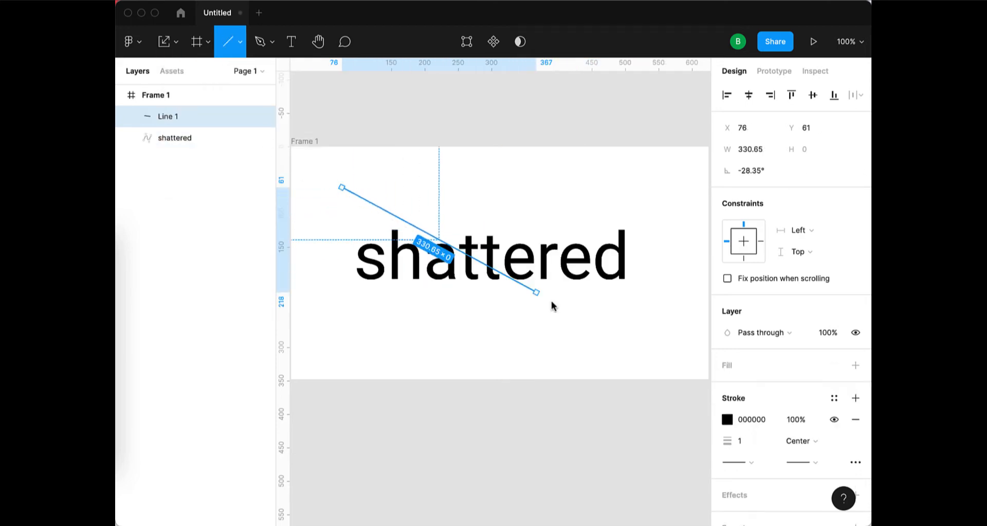
drag(537, 291, 644, 324)
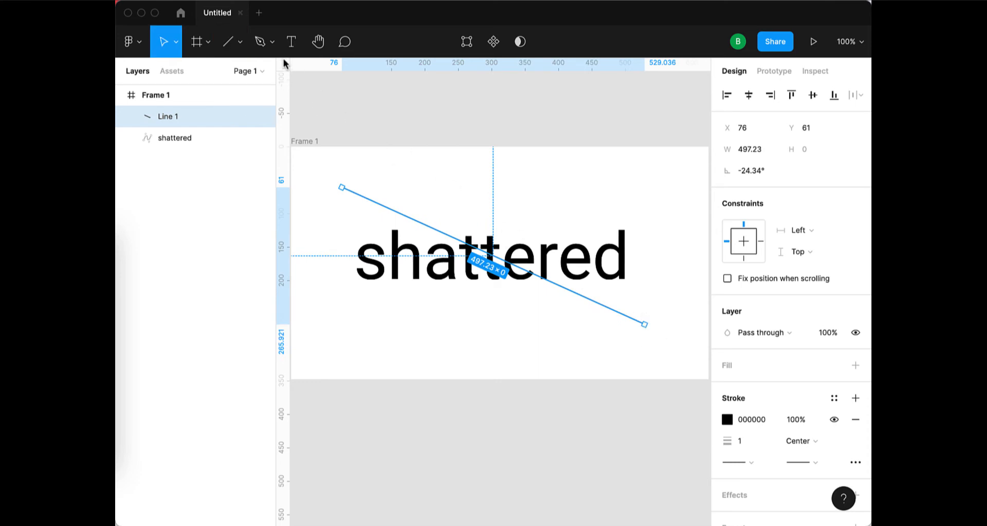
click(226, 41)
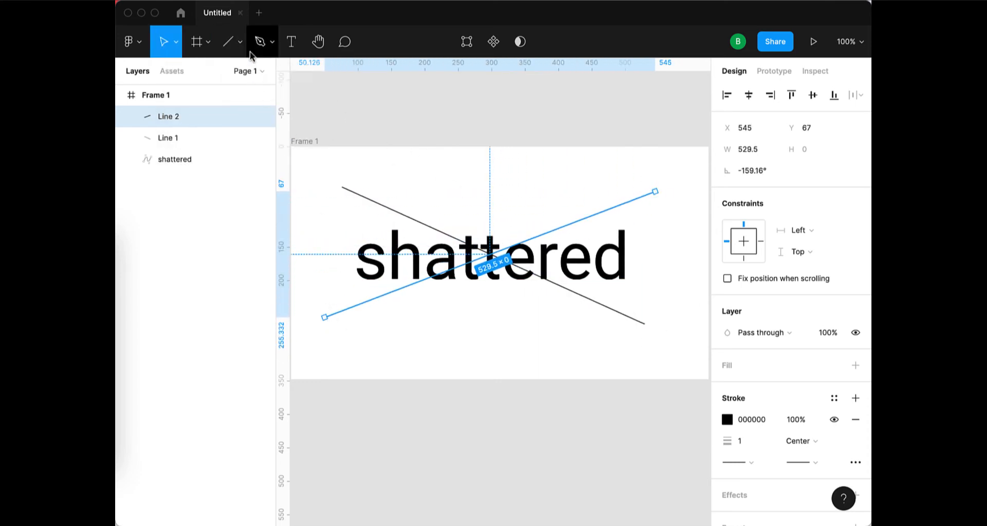
click(225, 41)
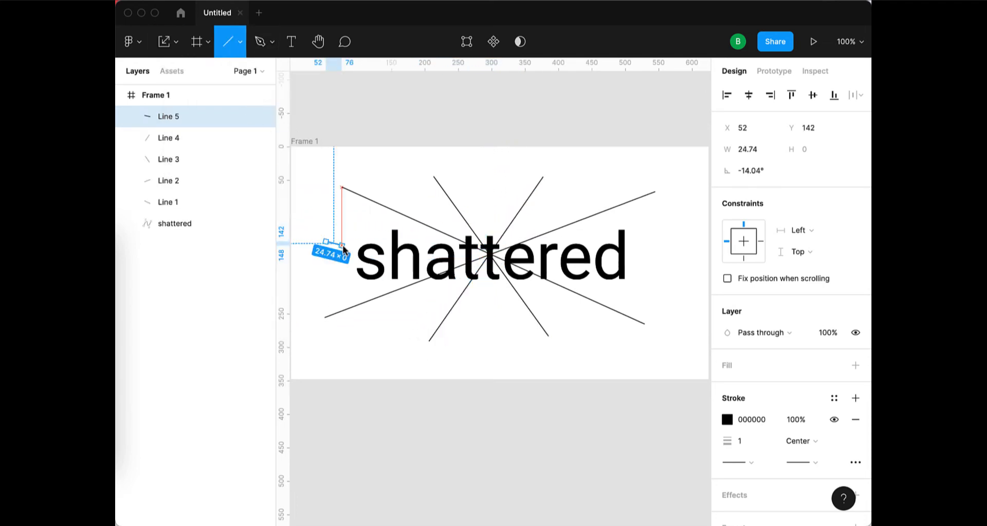
drag(337, 245, 677, 268)
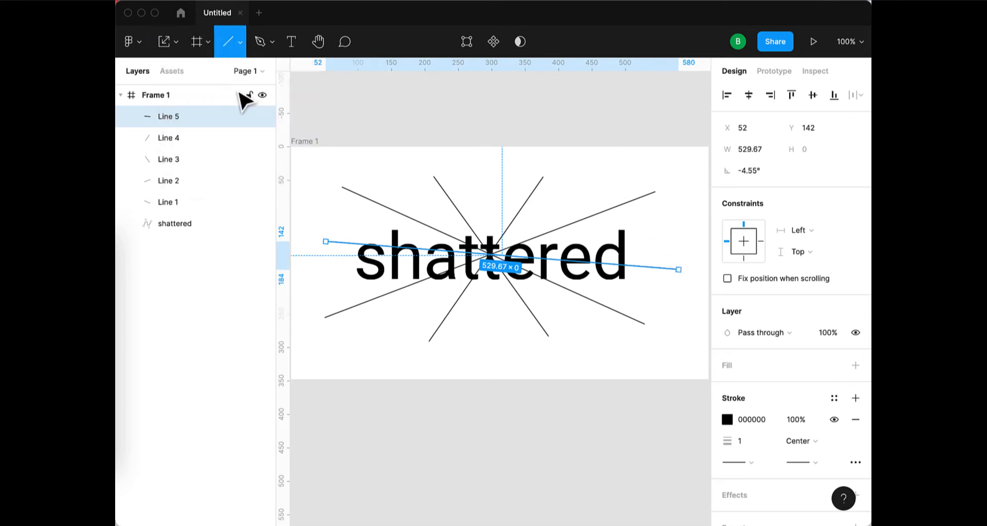
drag(582, 190, 388, 336)
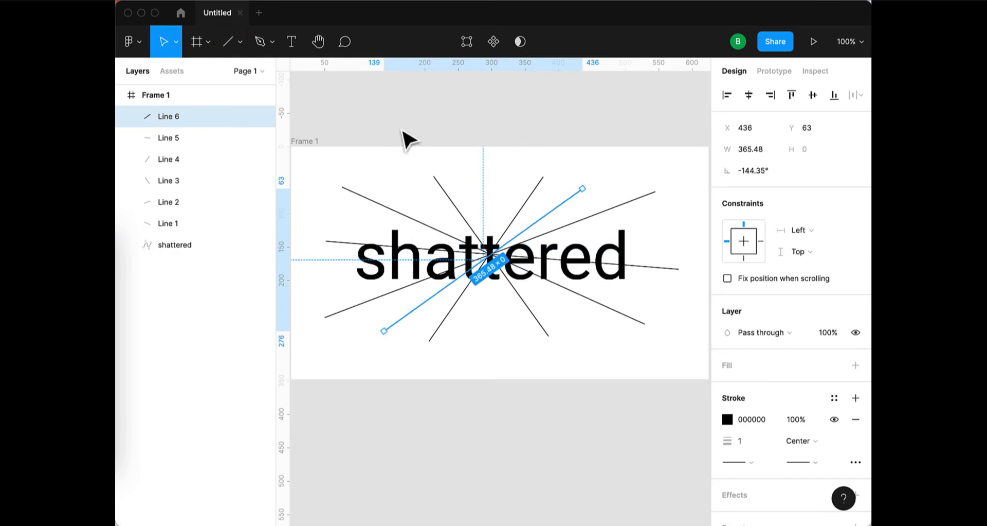
mouse_move(403, 146)
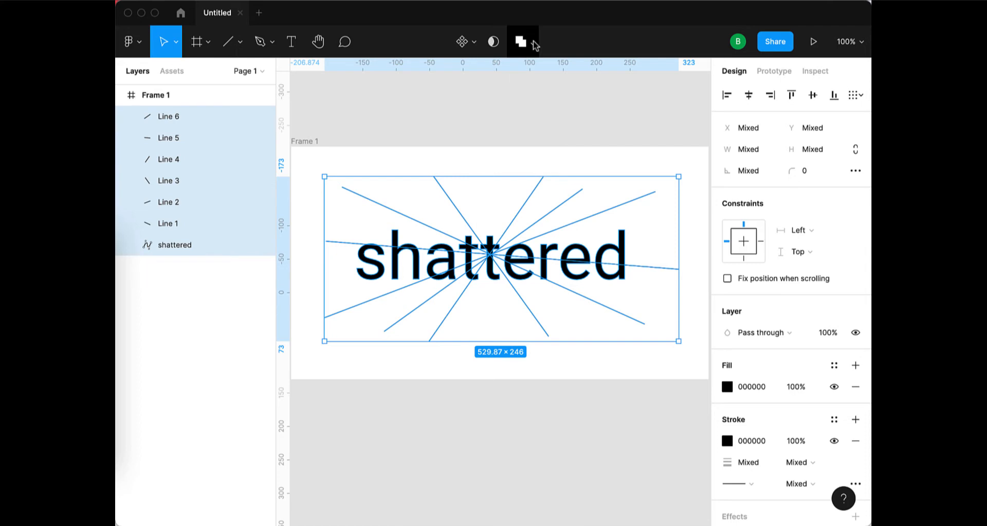
Apply Boolean Subtract to the word and lines and select the resulting Subtract layer.
click(531, 41)
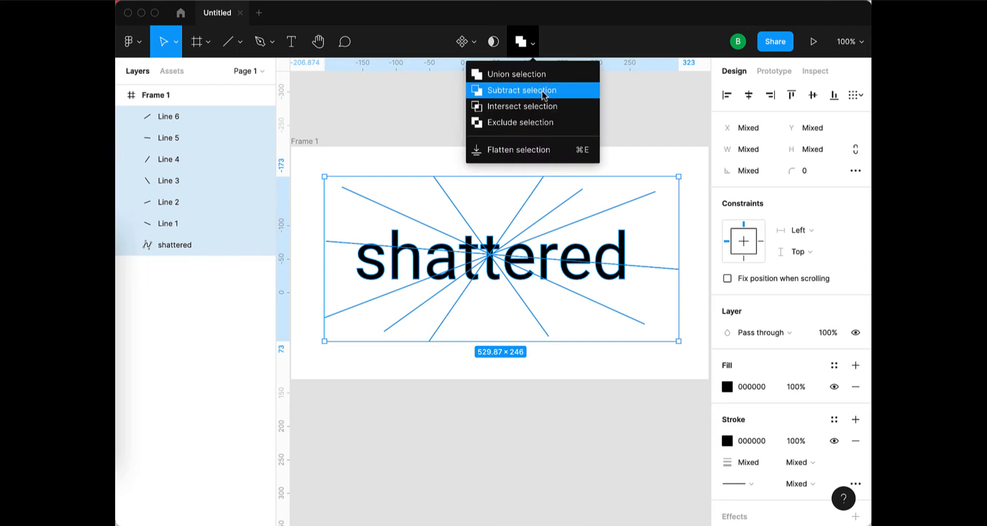
click(520, 90)
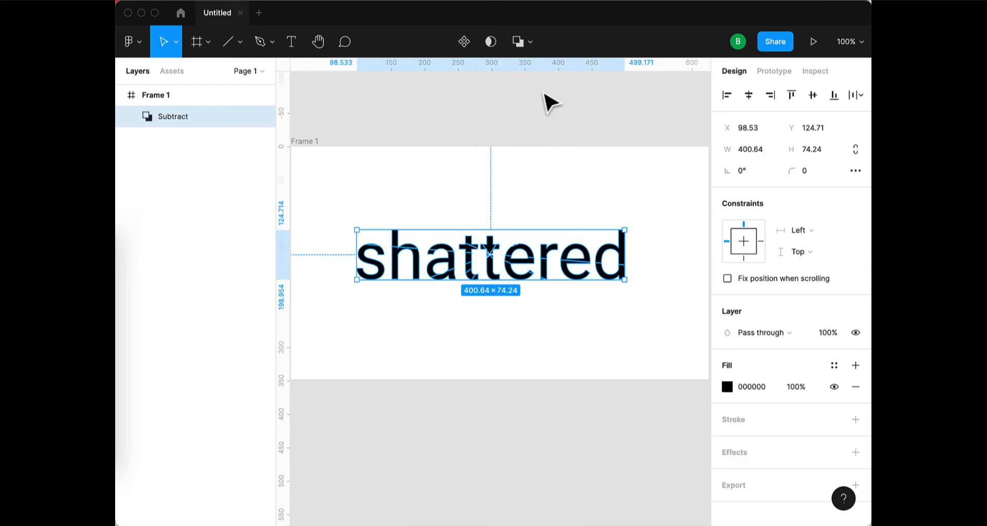
mouse_move(478, 258)
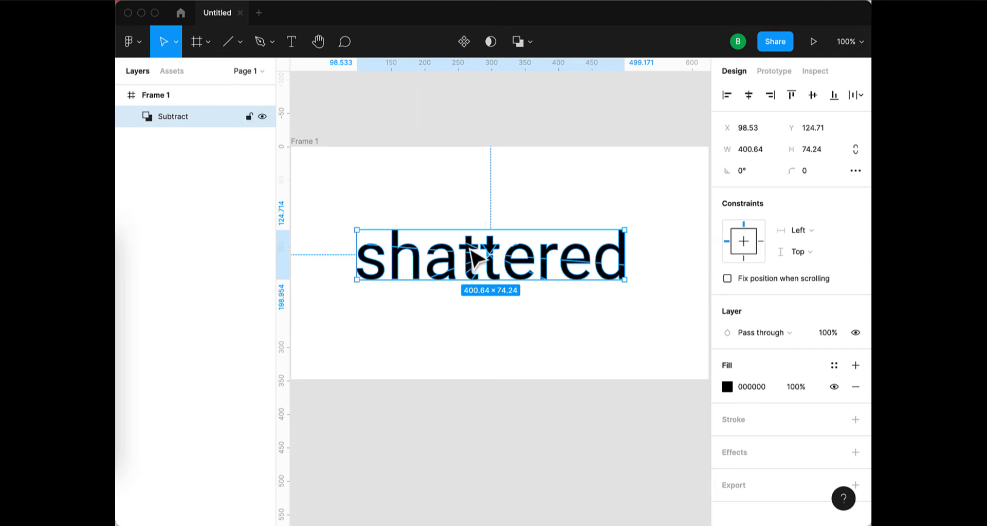
Flatten the Subtract shape into one editable vector path.
right_click(469, 252)
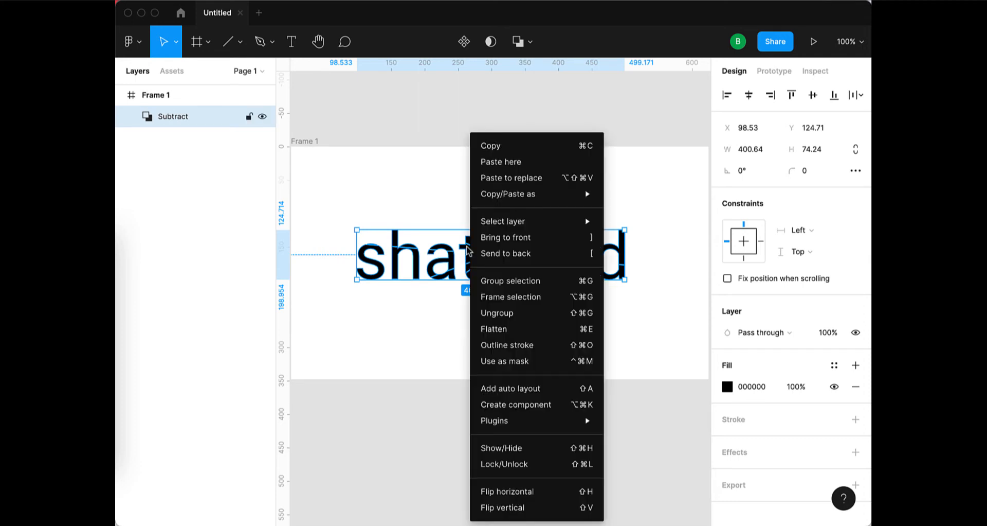
click(494, 328)
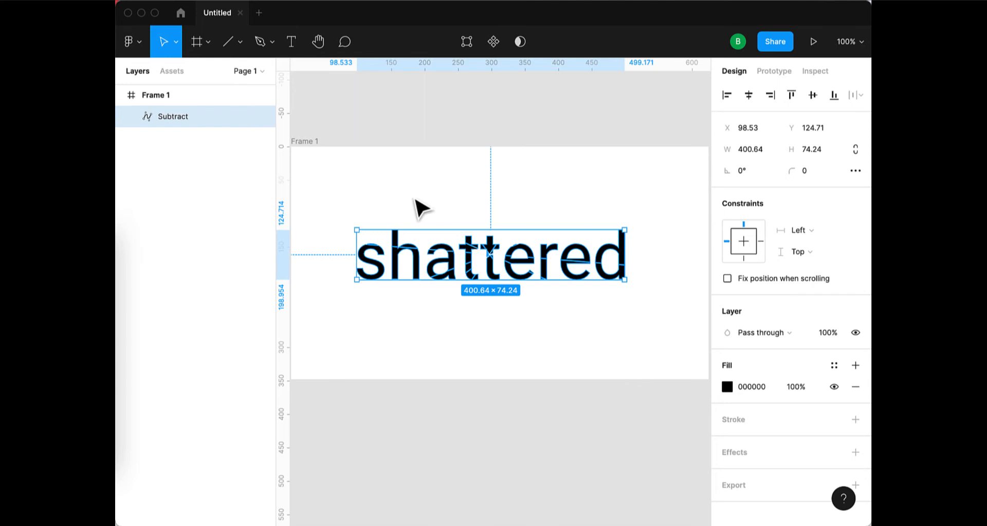
mouse_move(444, 207)
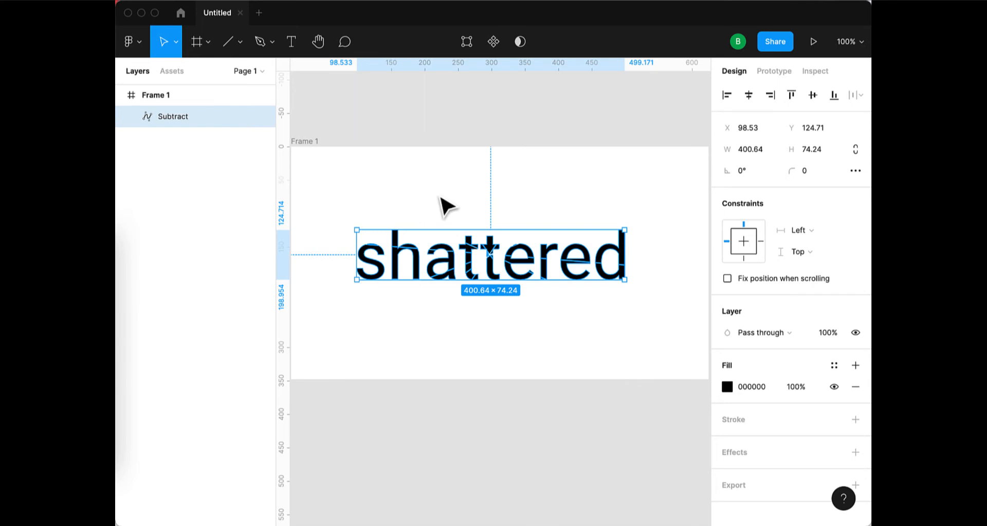
mouse_move(417, 166)
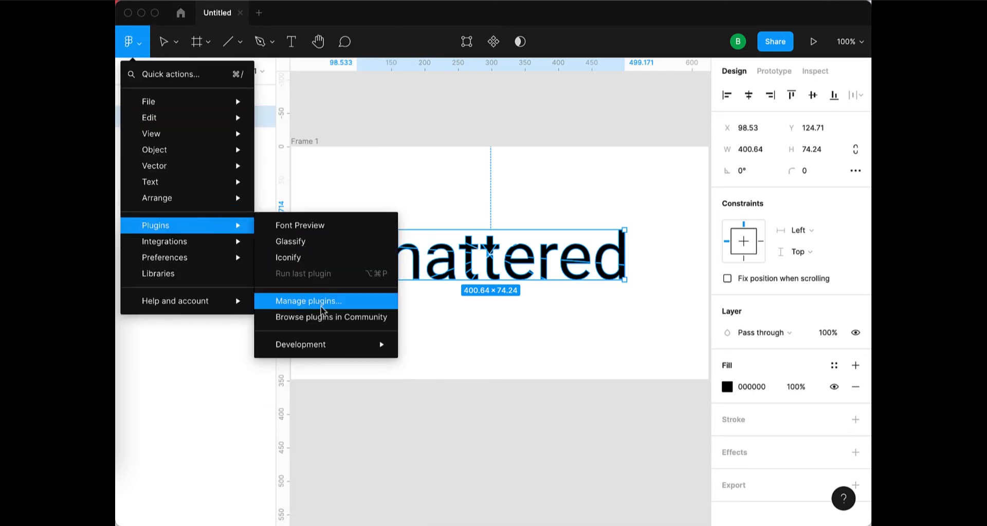
Search the Community for 'split vector' and install the Split Vectors plugin.
click(332, 317)
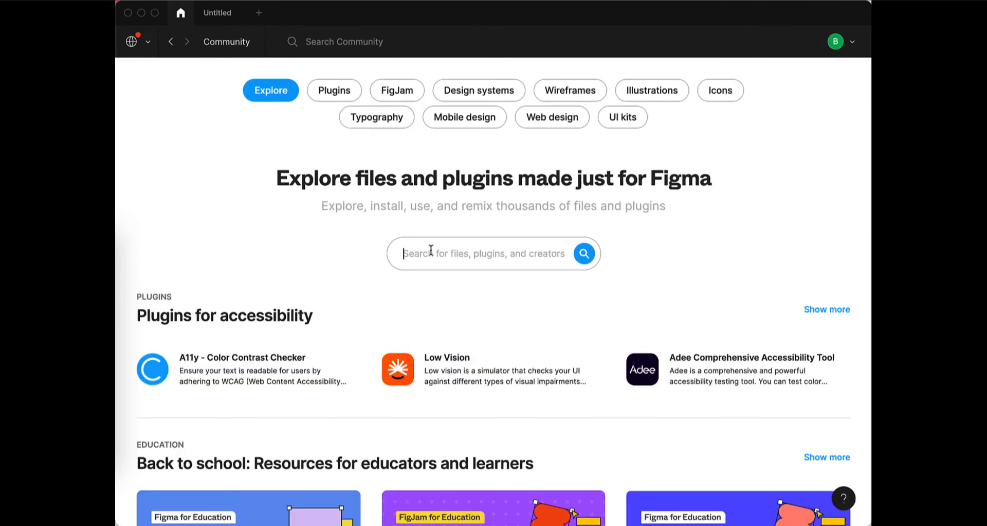
text(split vector)
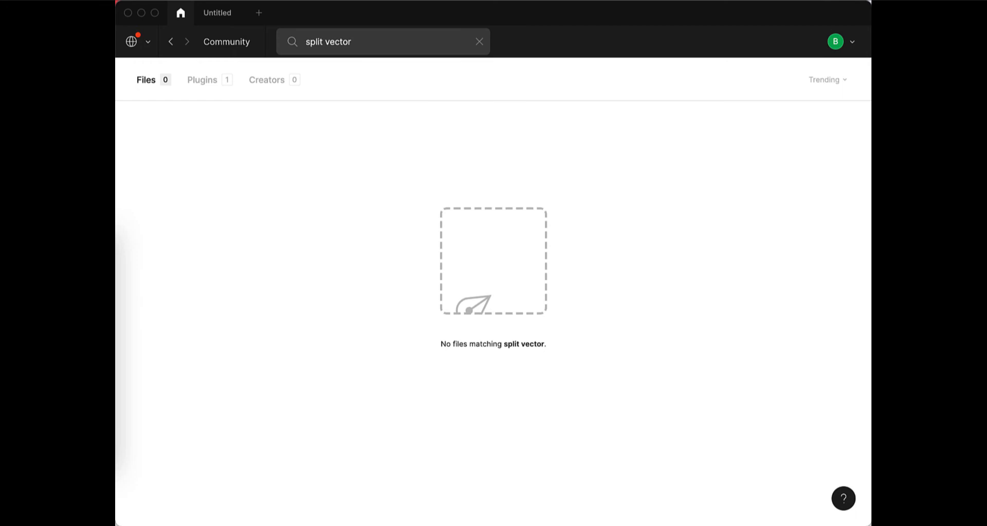
click(202, 79)
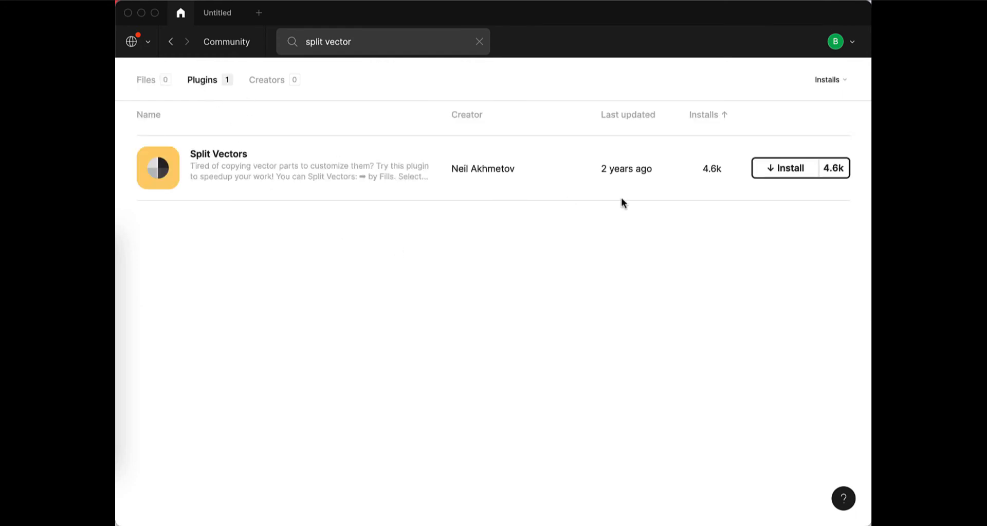
click(785, 168)
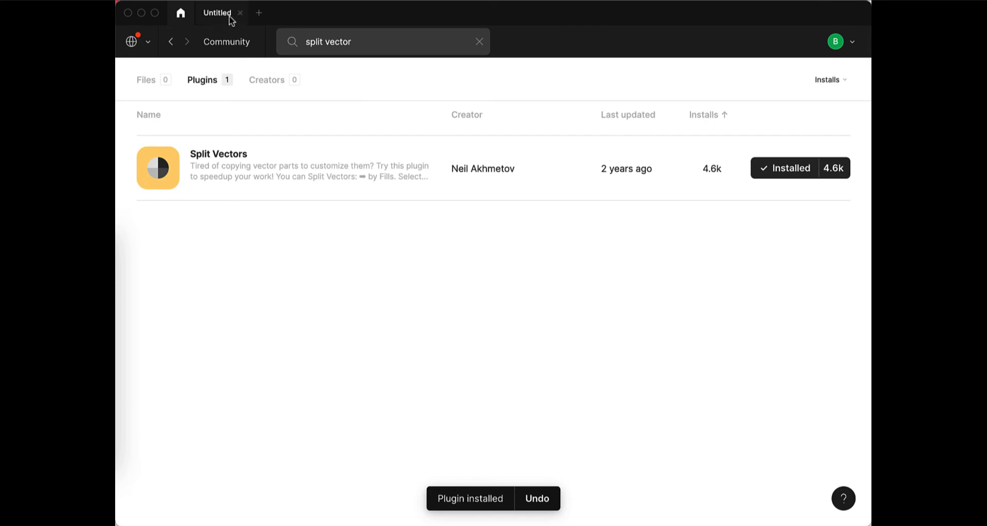
right_click(448, 255)
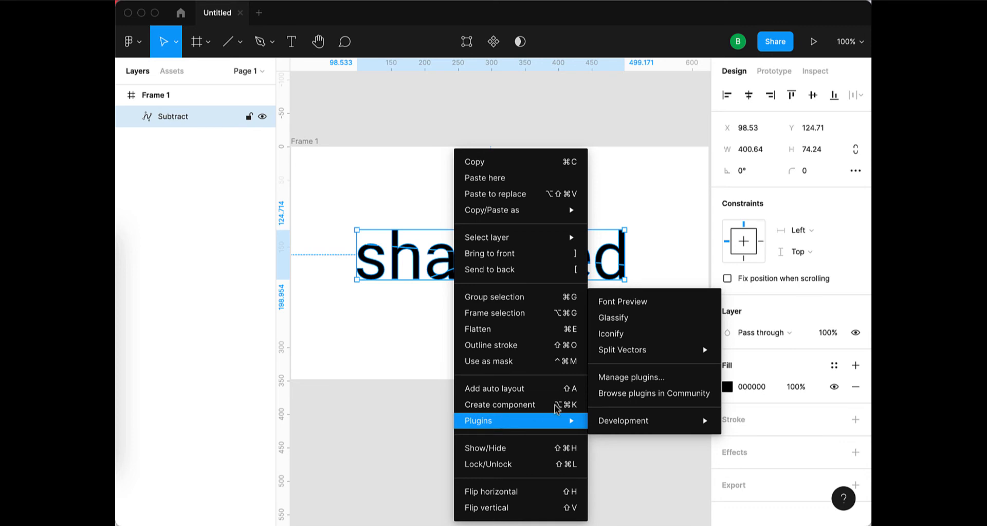
mouse_move(621, 350)
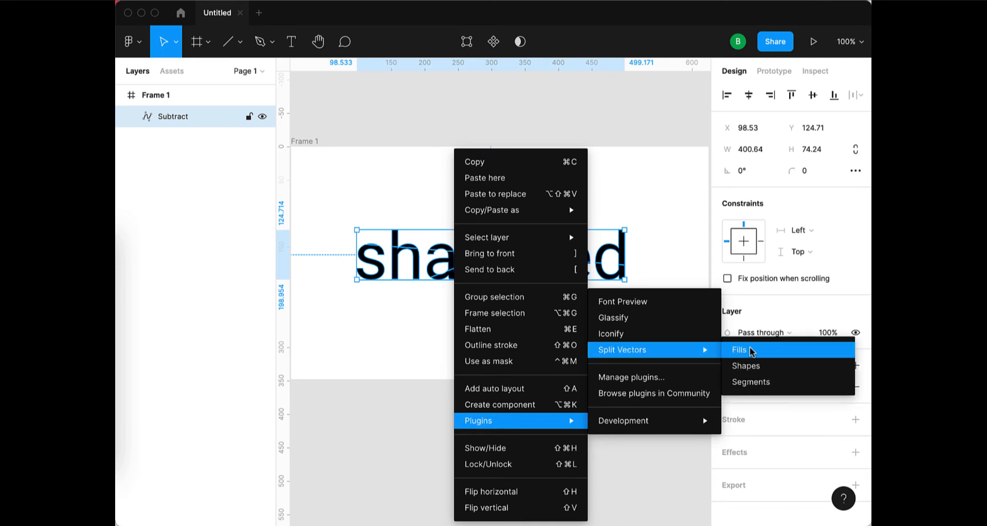
Run Split Vectors > Fills to break the word into separate pieces per filled region.
click(739, 350)
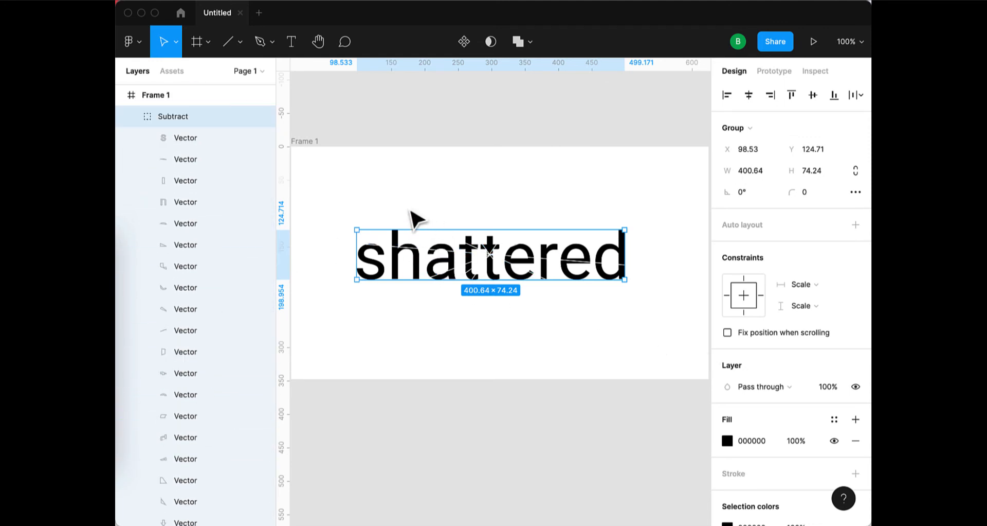
mouse_move(493, 197)
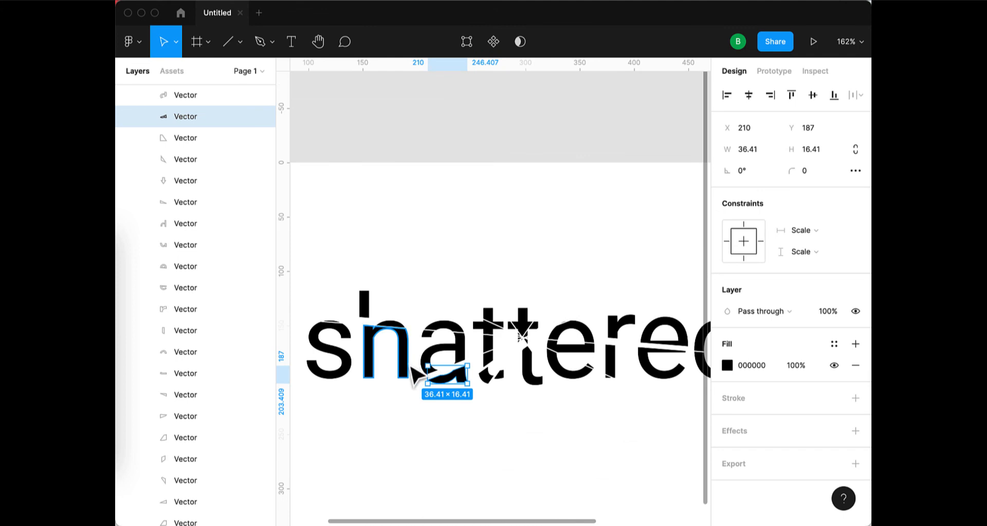
Select pieces of the letters s and d and nudge them apart for a fractured look.
click(324, 352)
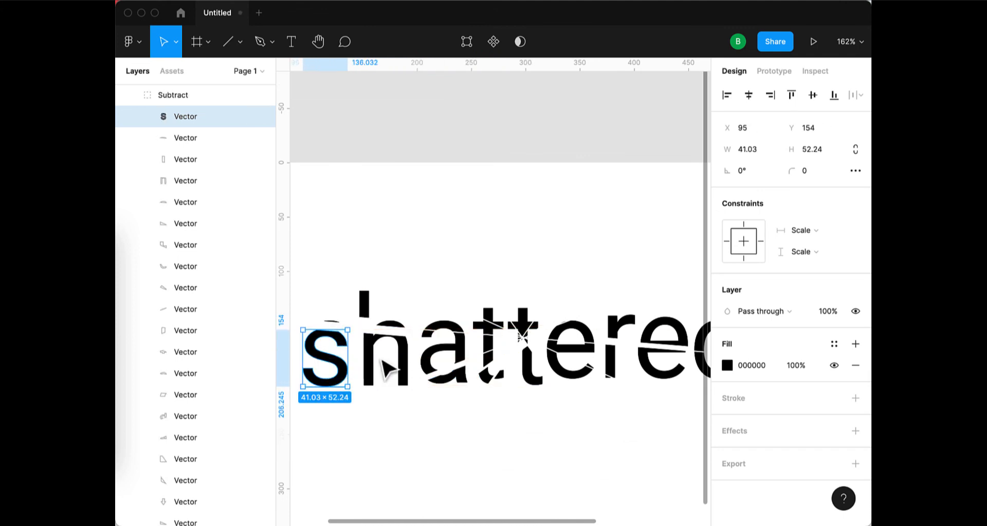
scroll(right, 3)
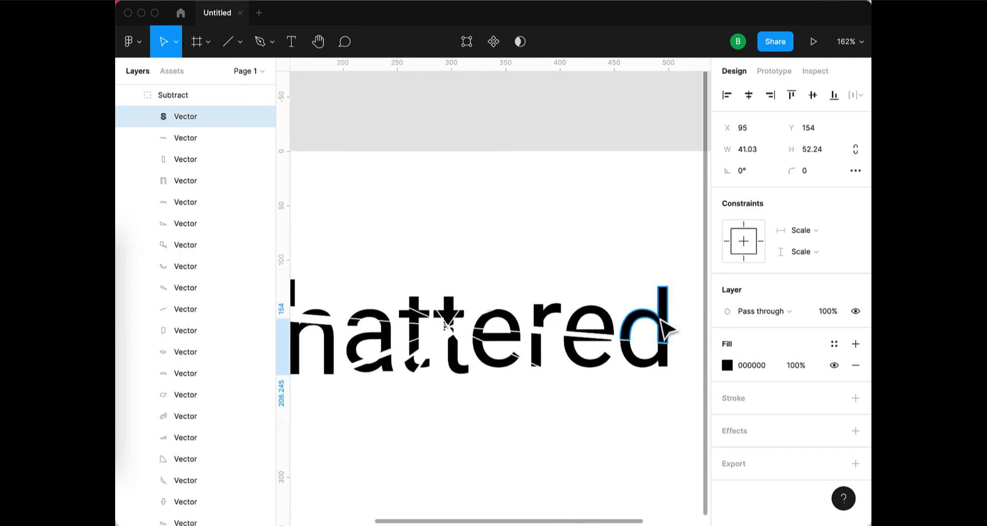
click(642, 327)
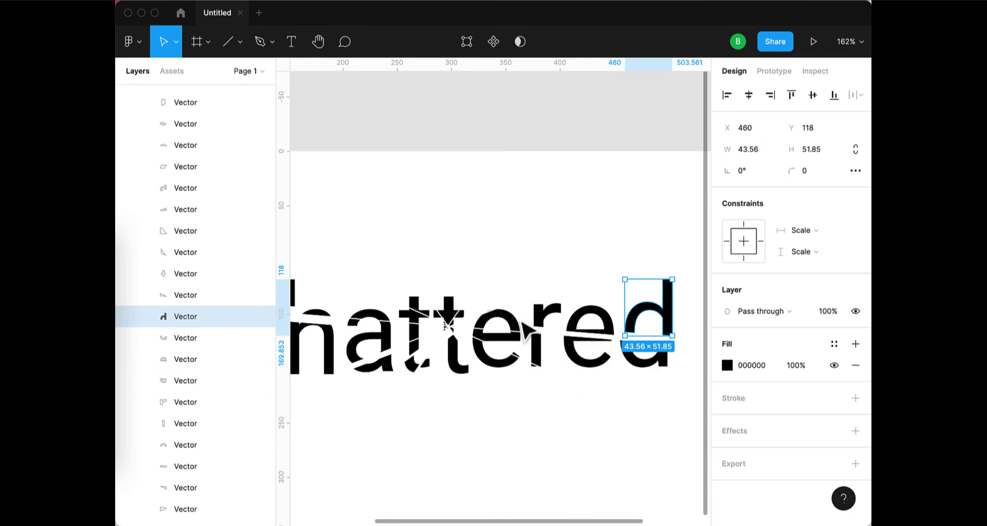